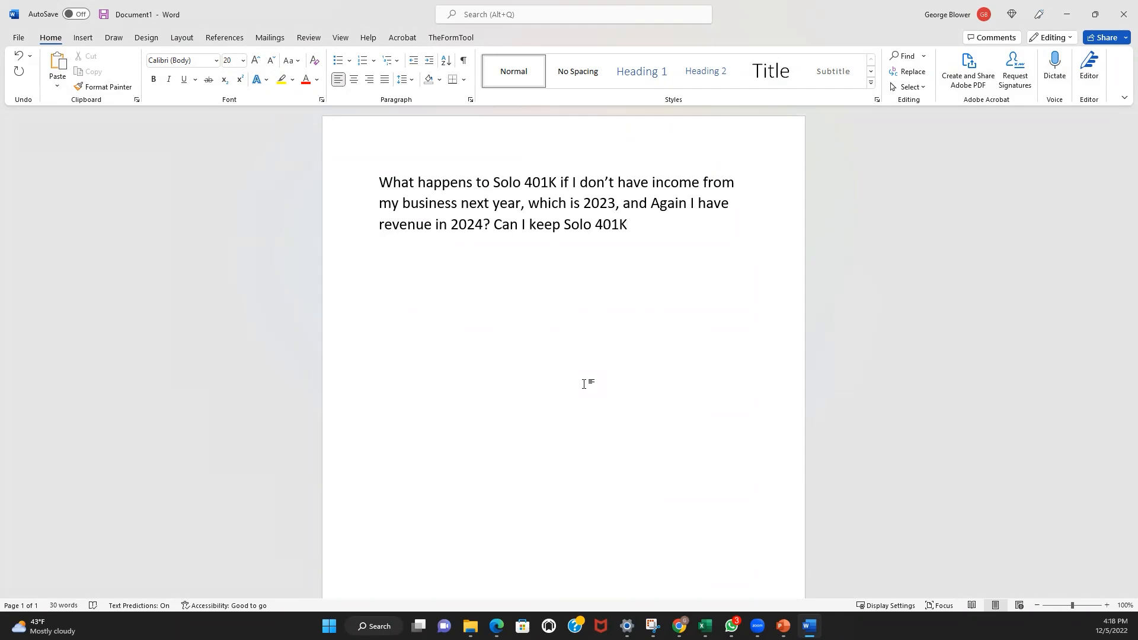
{"action": "left_click", "coordinate": [626, 224]}
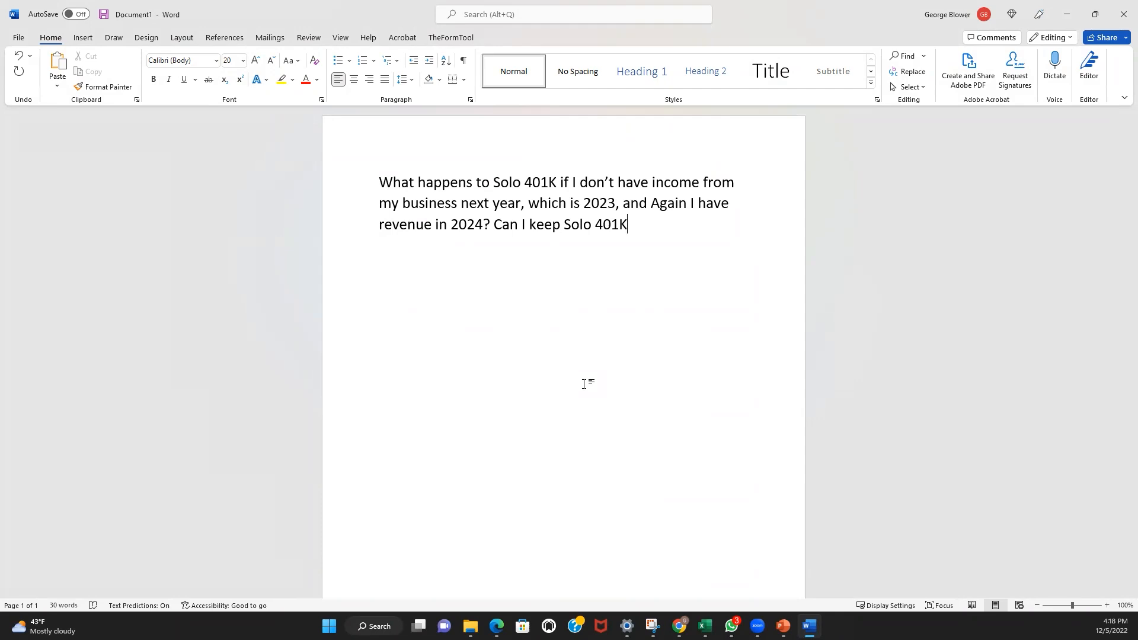